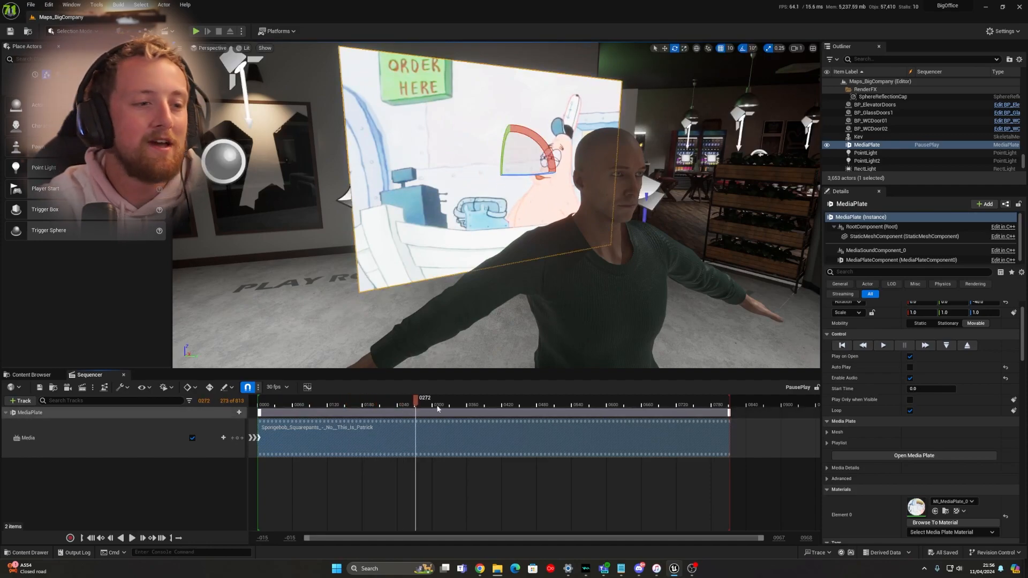
- Split the SpongeBob media section at the playhead near the clip's start
left_click(131, 538)
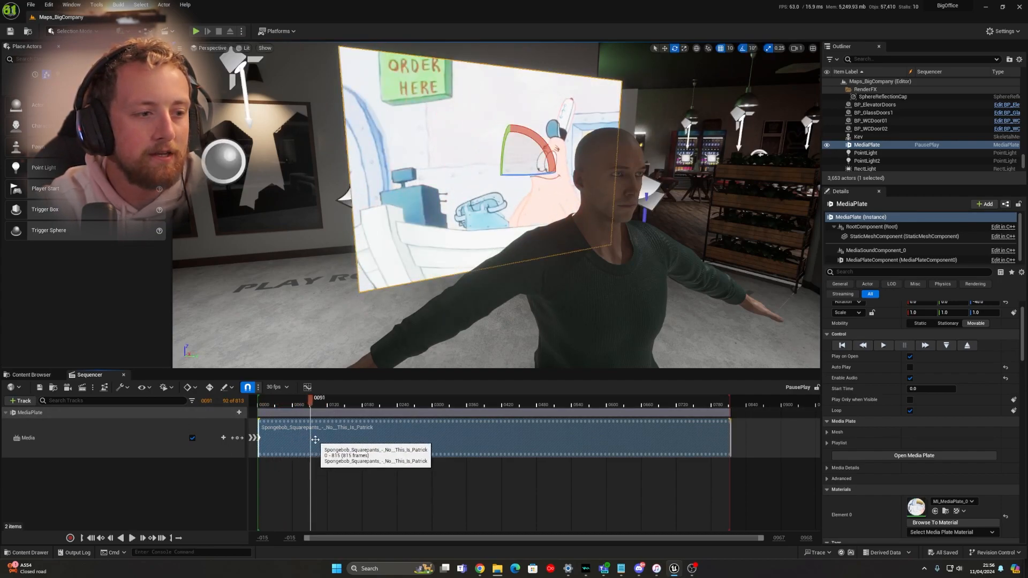
right_click(295, 436)
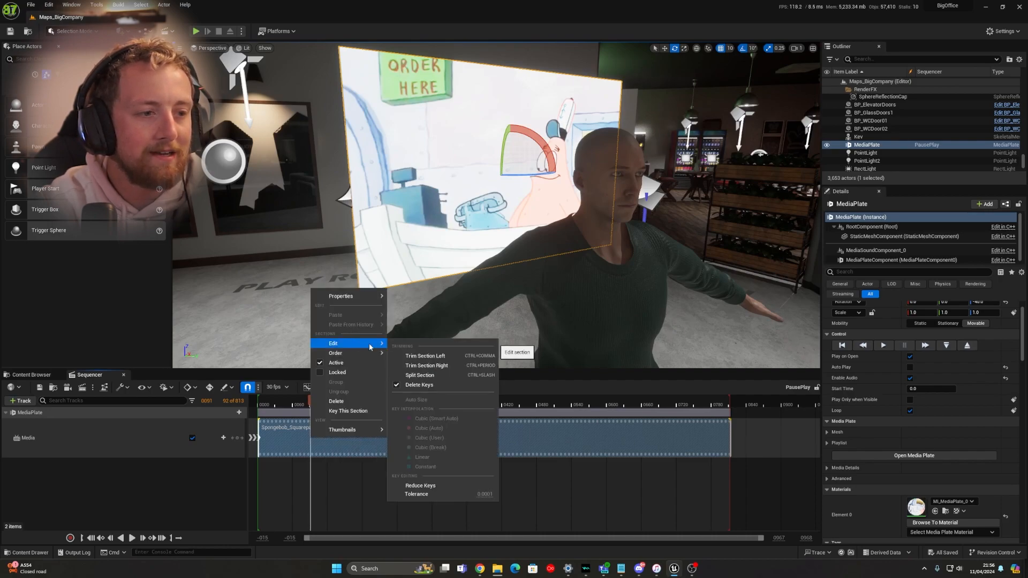
left_click(420, 375)
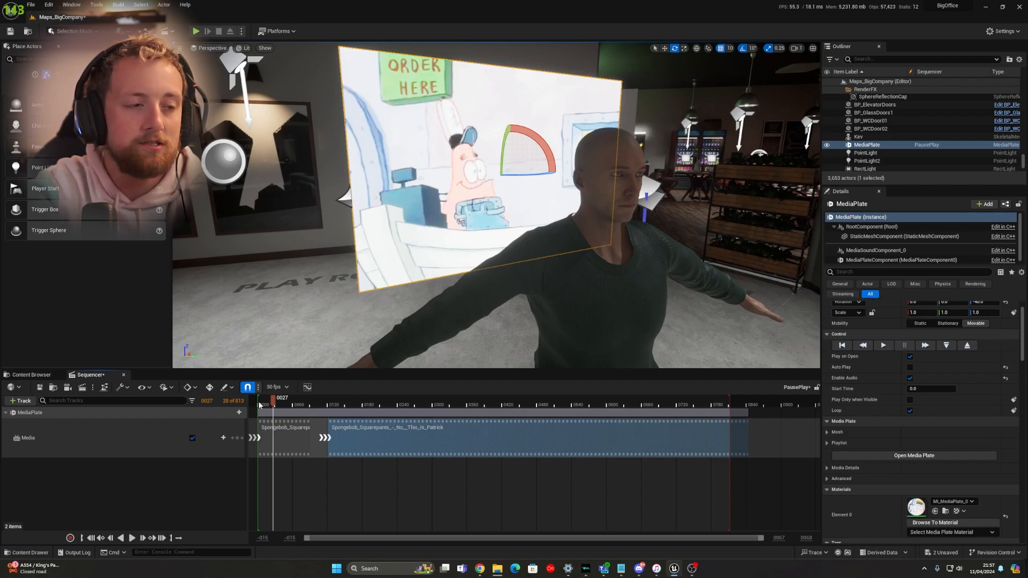
- Select the MediaPlate track after undoing the split
left_click(131, 537)
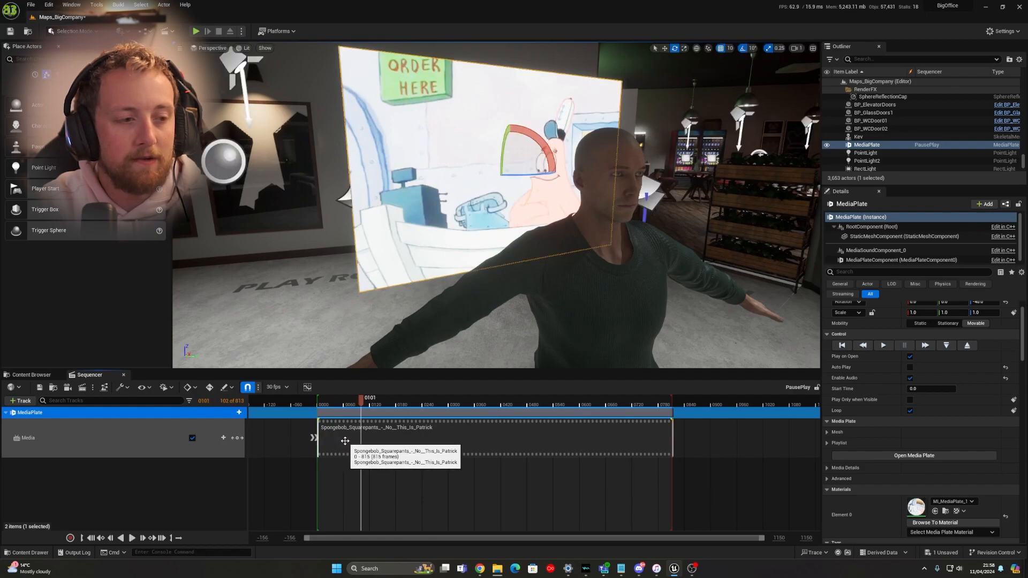
- Inspect the media section's Properties from its right-click menu
right_click(345, 441)
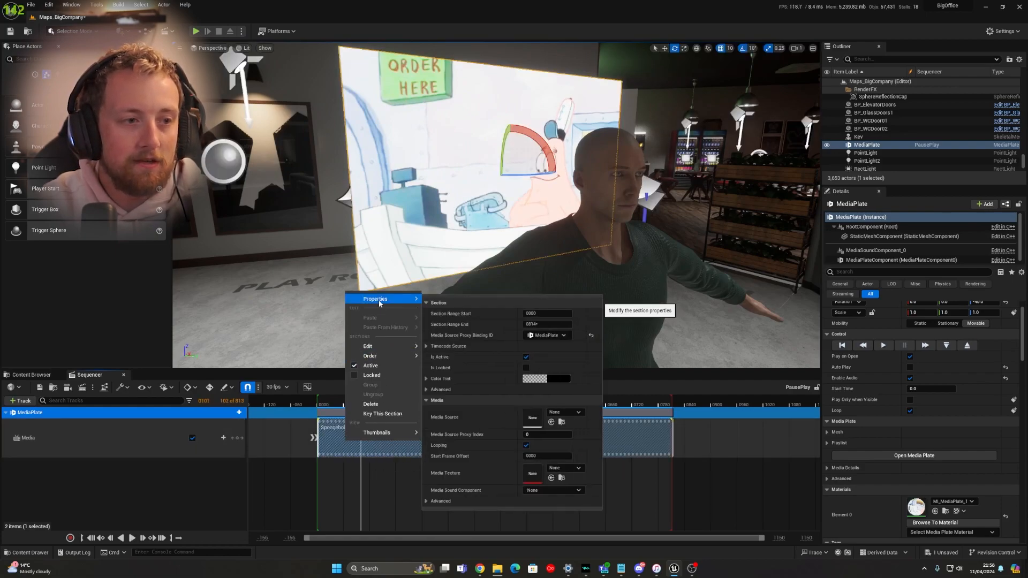
left_click(426, 388)
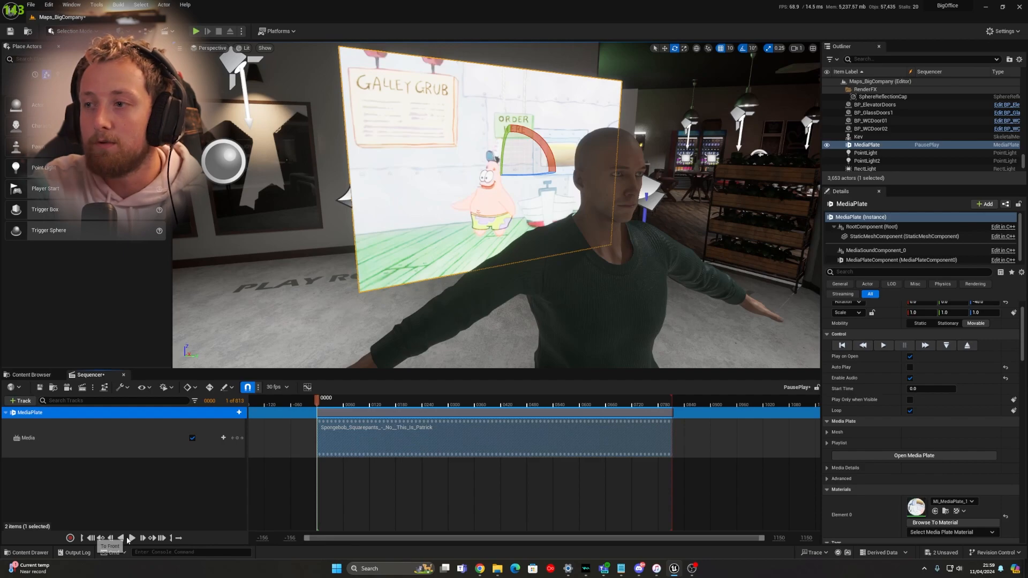
right_click(384, 443)
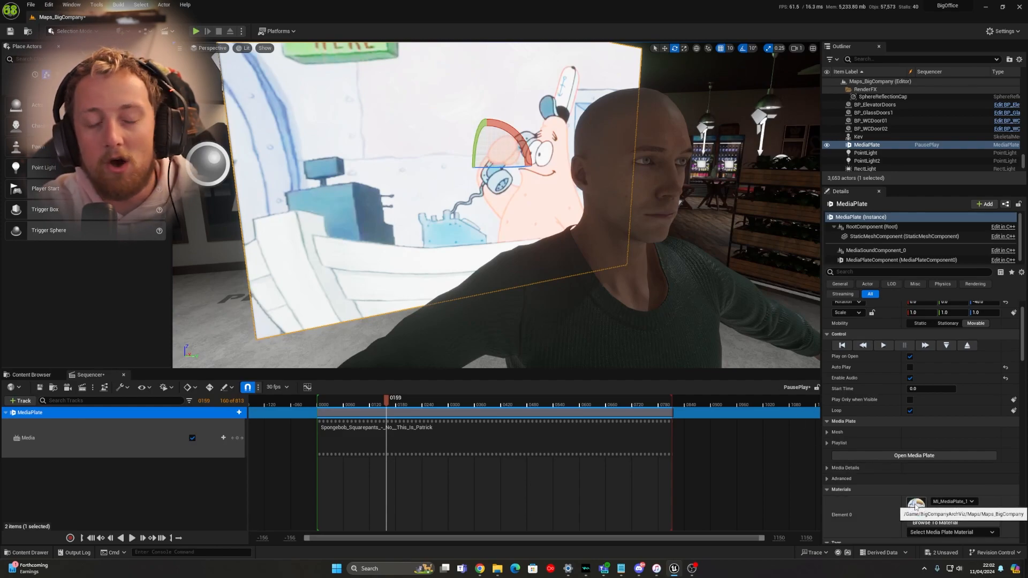
- Open the Element 0 material M_MediaPlate in the Material Editor
double_click(916, 507)
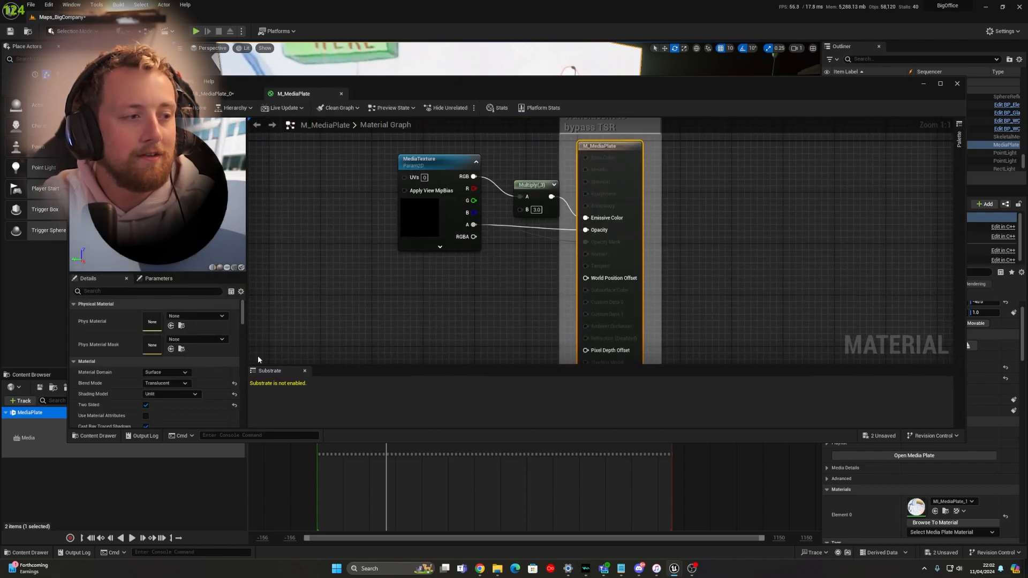
- Change the M_MediaPlate Blend Mode dropdown from Translucent to Masked
left_click(166, 383)
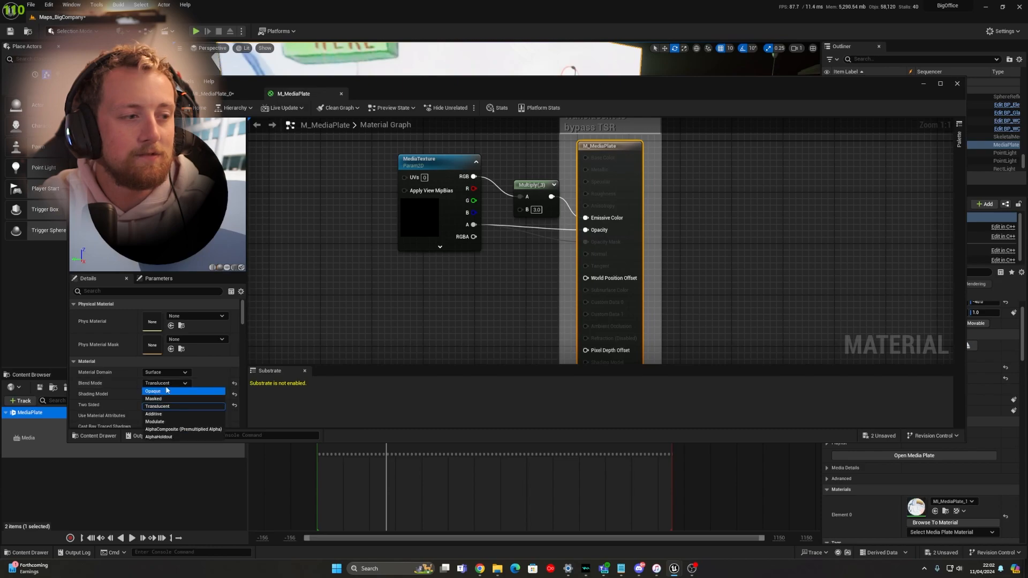
mouse_move(156, 399)
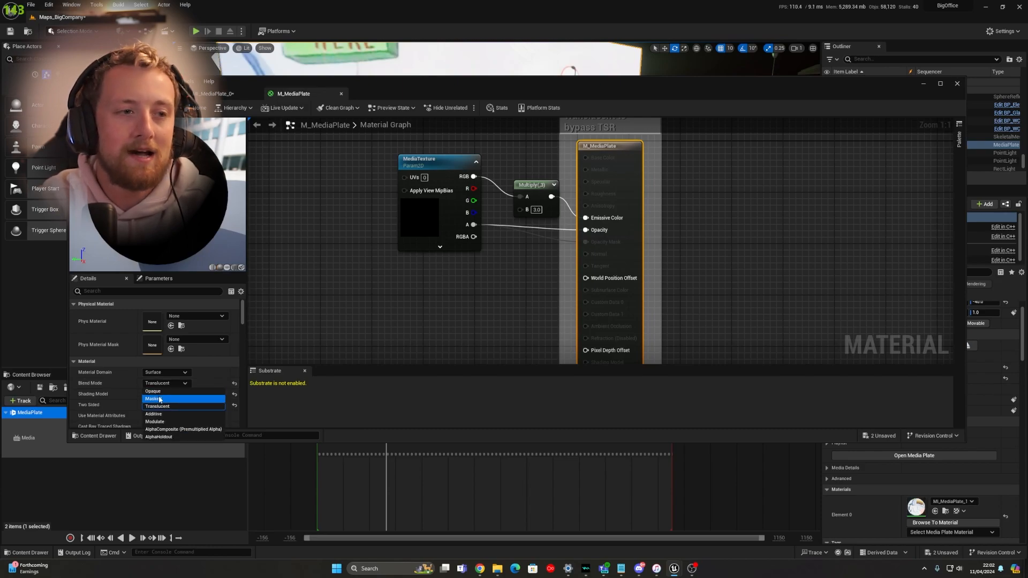
left_click(156, 398)
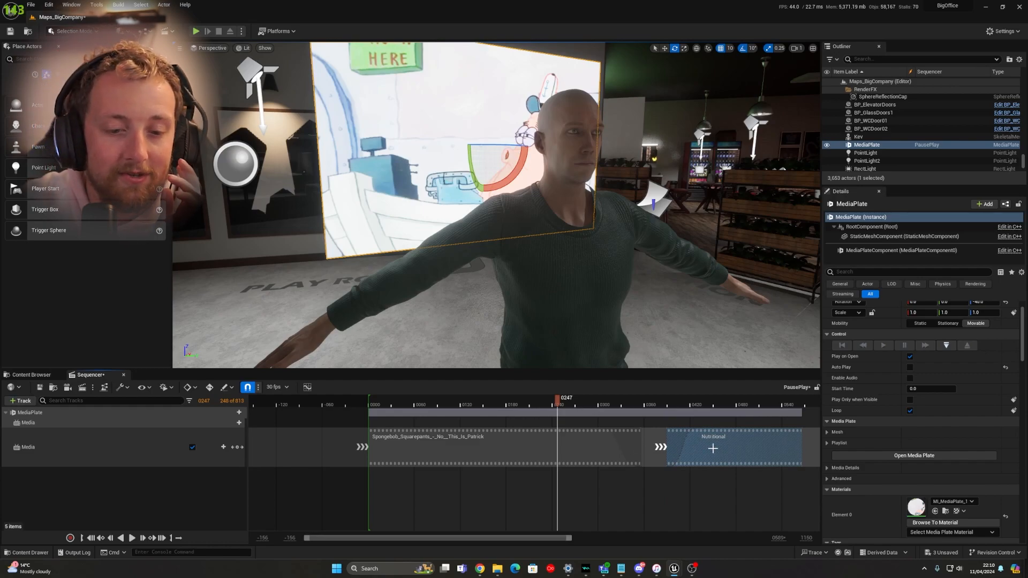
- Drag the Nutritional section onto a new Media row overlapping SpongeBob's end
left_click_drag(712, 449, 664, 448)
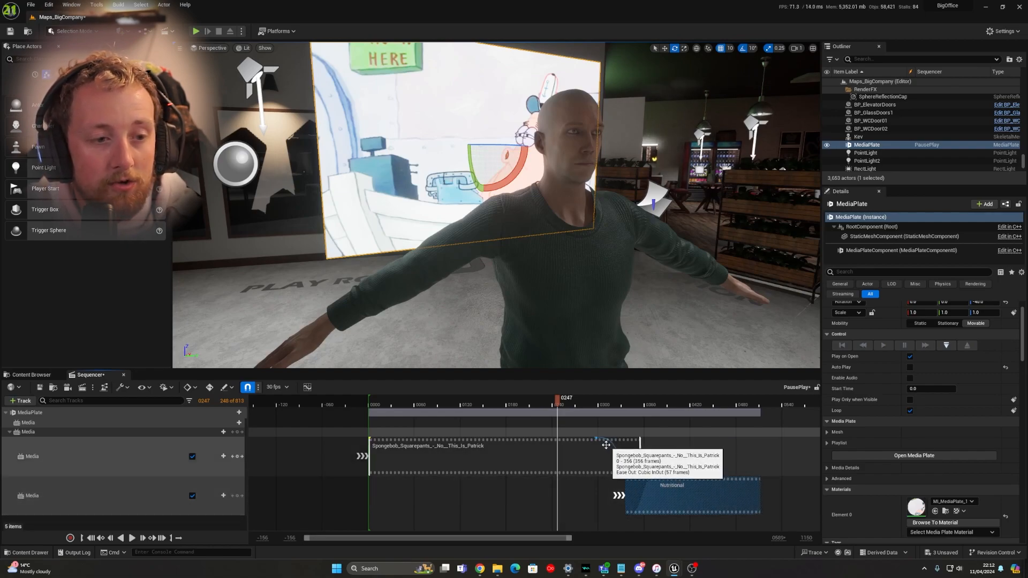
- Choose an easing option for the SpongeBob section's fade from its right-click menu
right_click(596, 439)
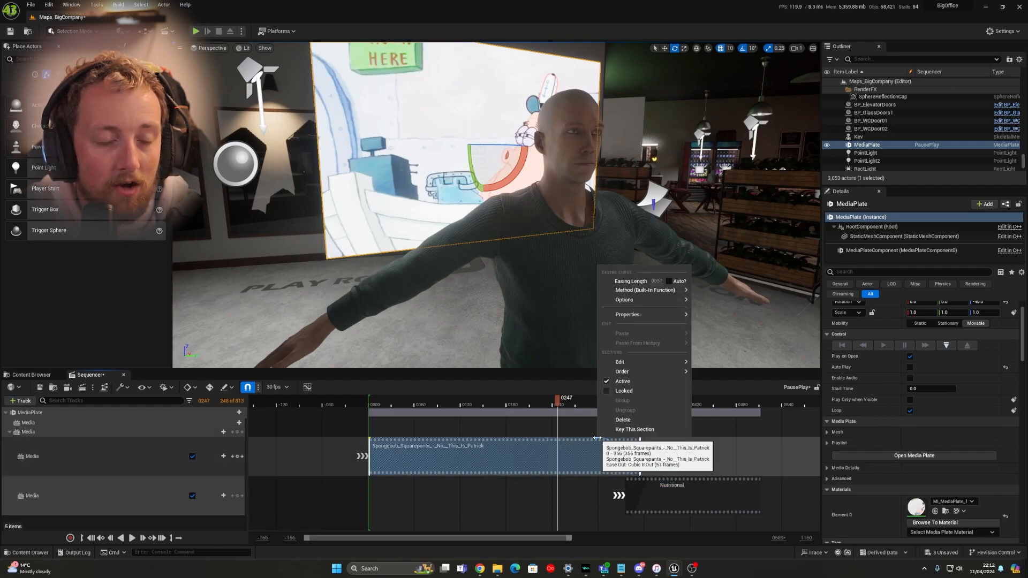
left_click(645, 289)
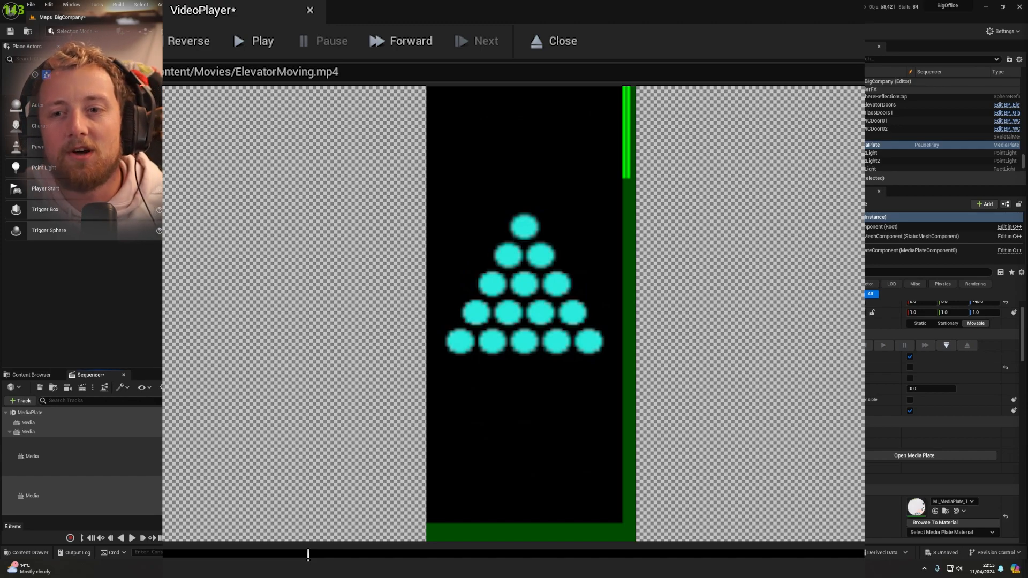
- Close the ElevatorMoving video, reopen it briefly, then close it again
left_click(553, 40)
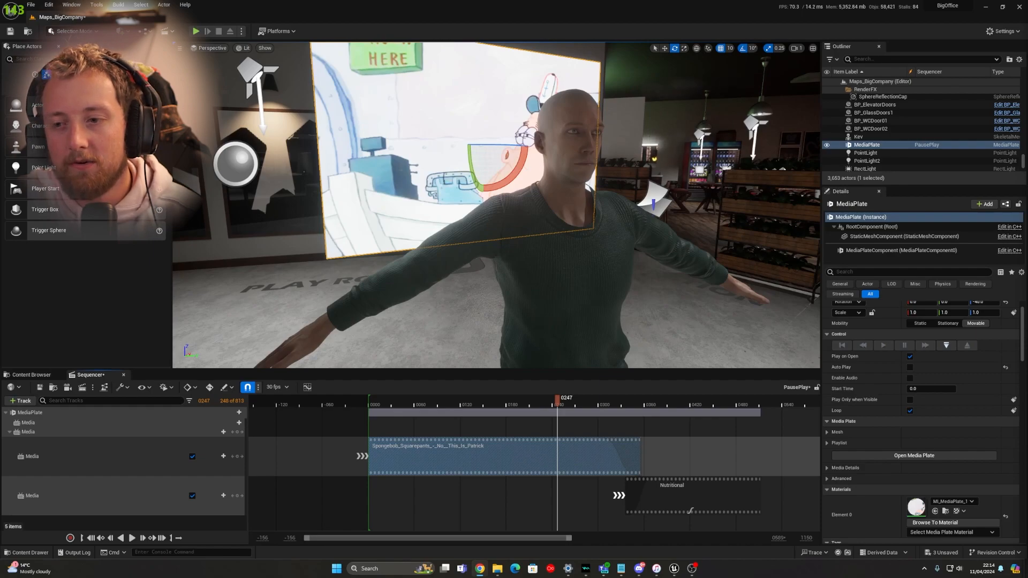
left_click(912, 455)
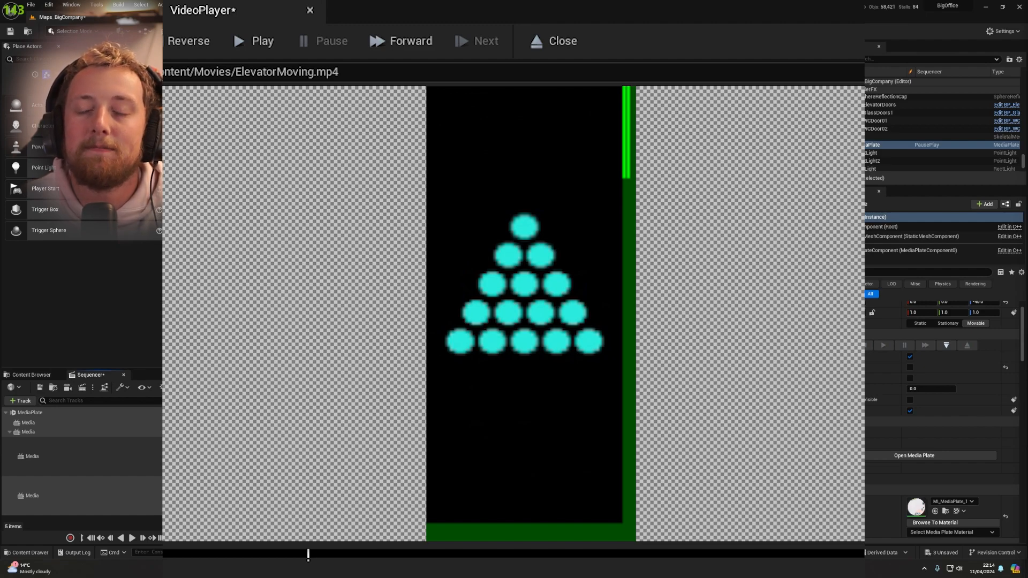
left_click(560, 41)
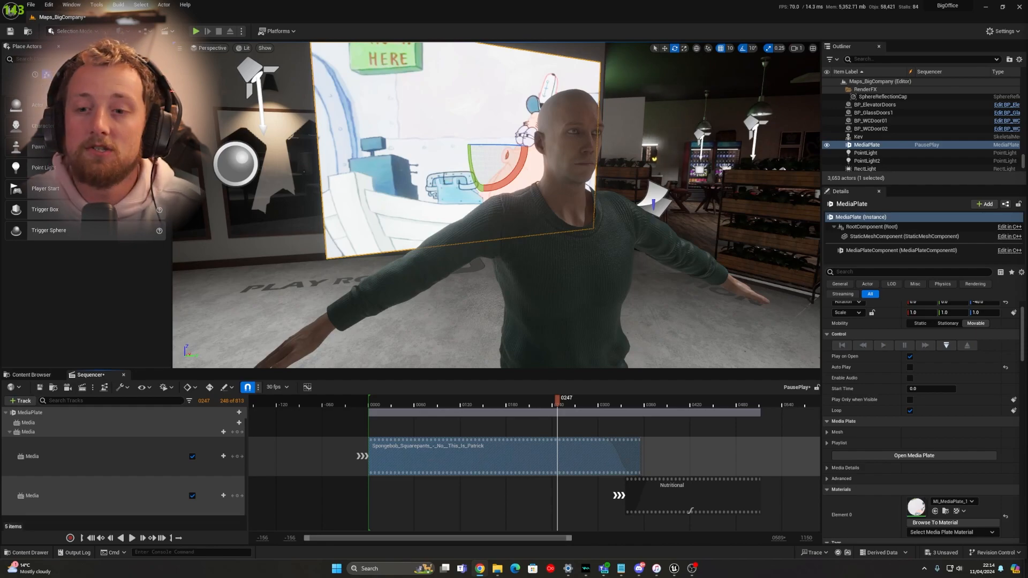
- Search the plugins for 'Electra' and enable Electra Player
left_click(47, 5)
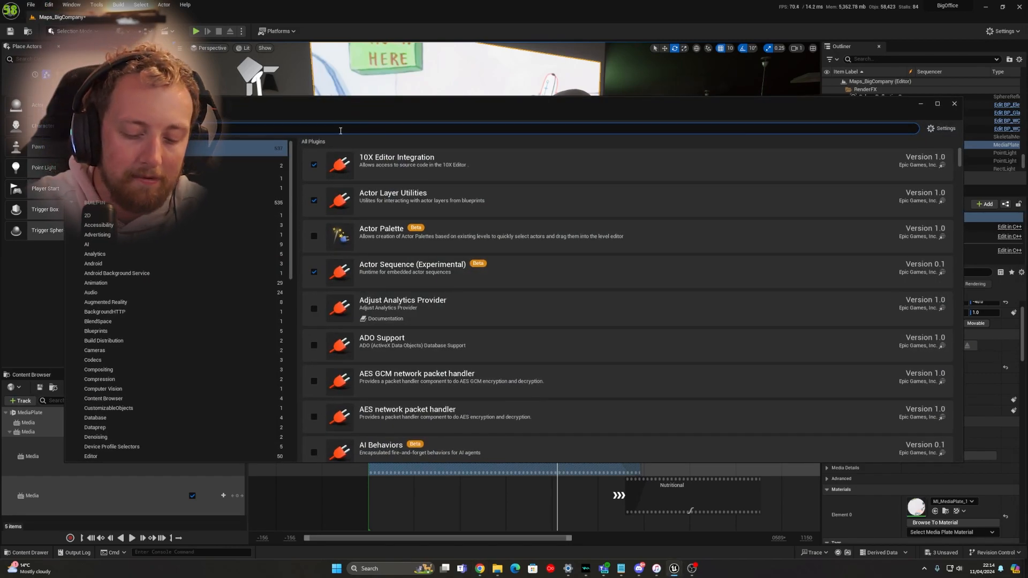
type("Electra")
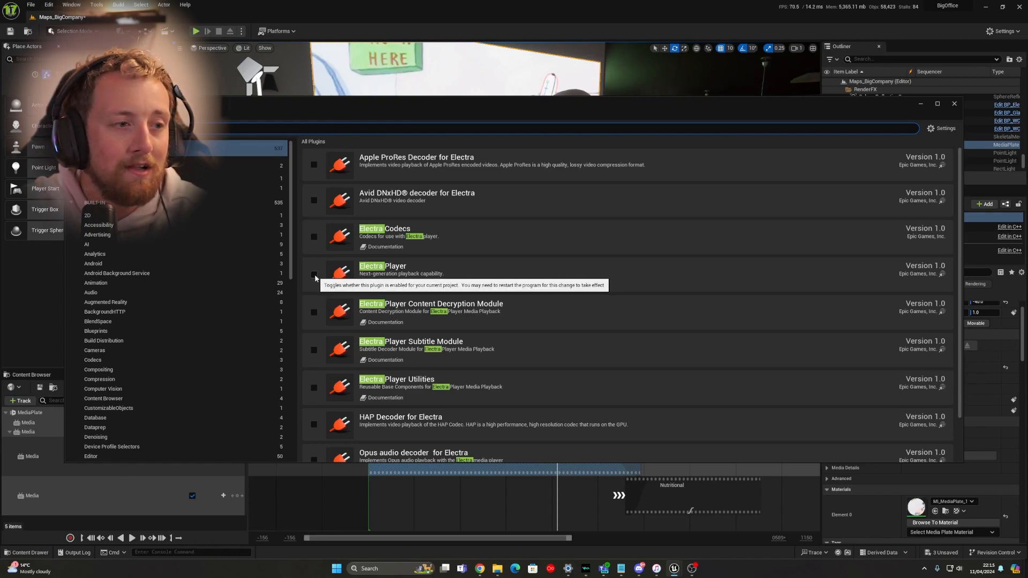
left_click(313, 274)
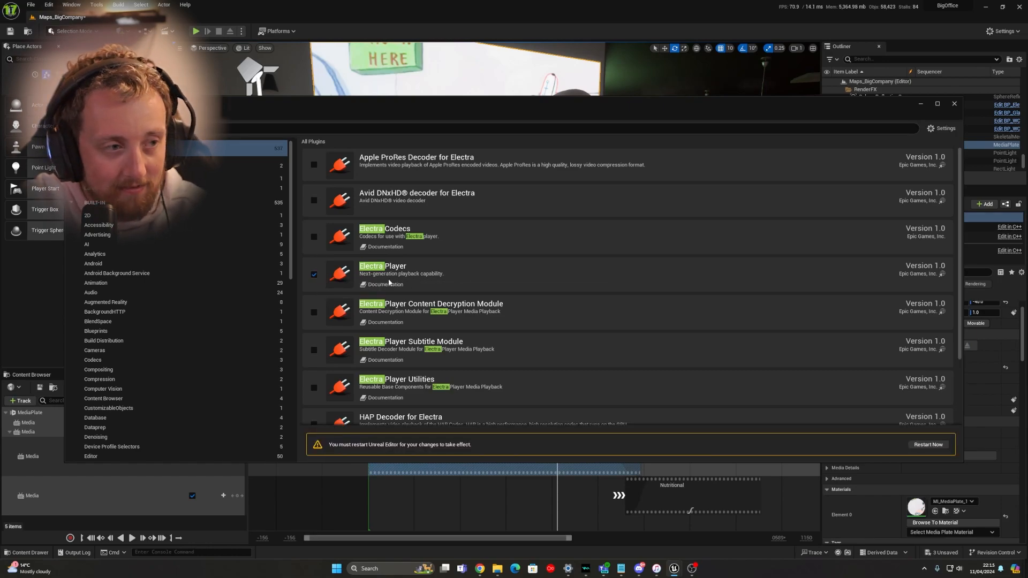
mouse_move(385, 284)
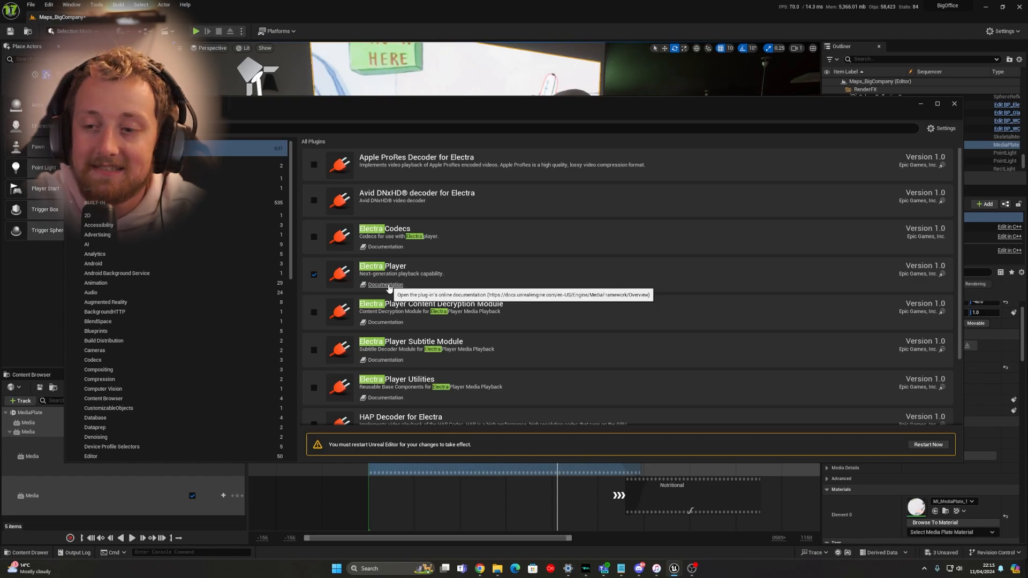